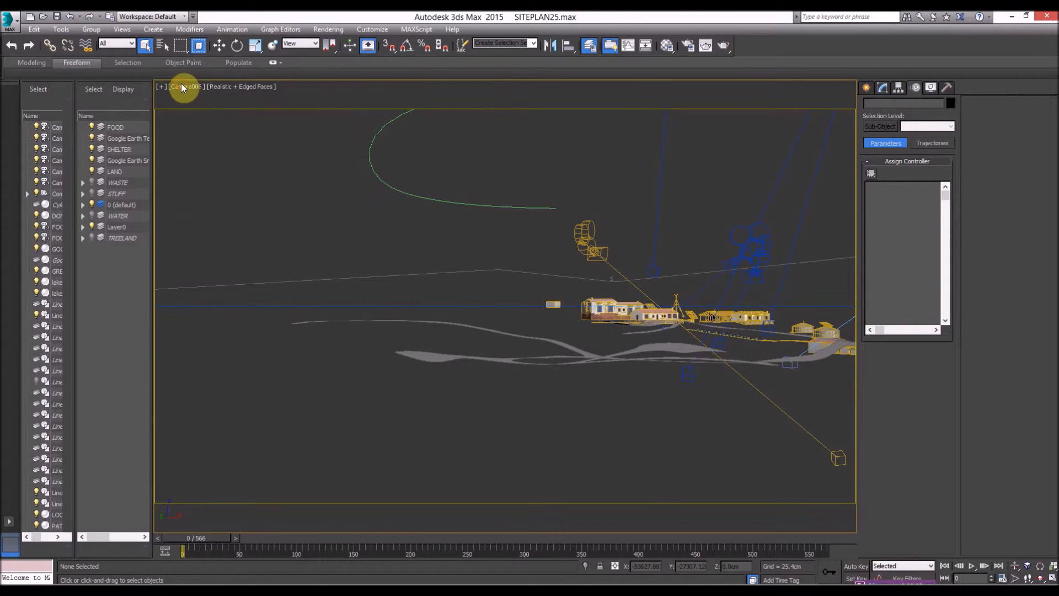
Step: Switch the viewport from the camera view to the Top view of the site plan
{"action": "left_click", "coordinate": [182, 86]}
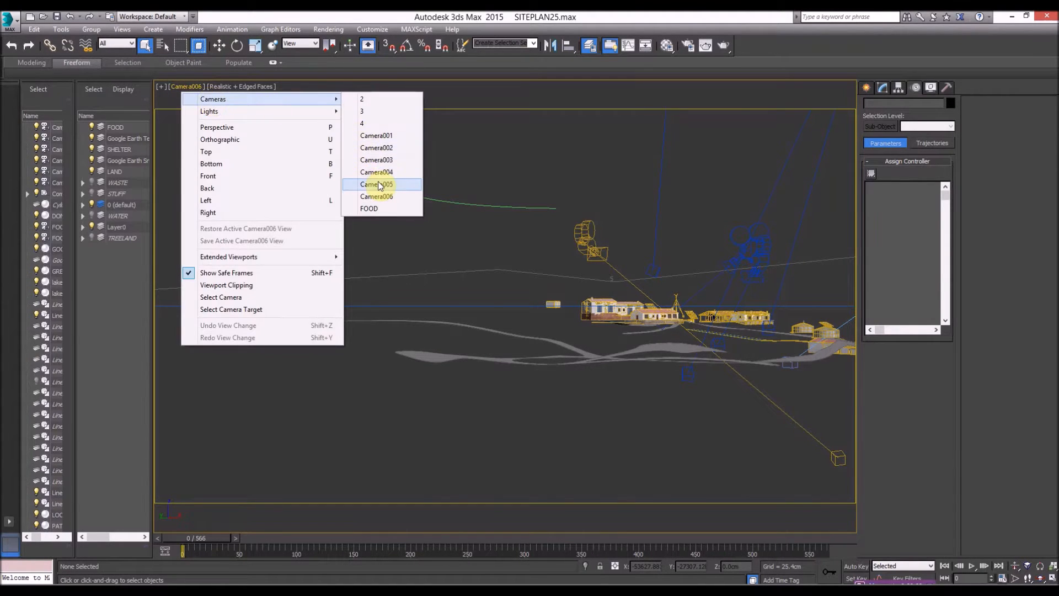
{"action": "left_click", "coordinate": [376, 185]}
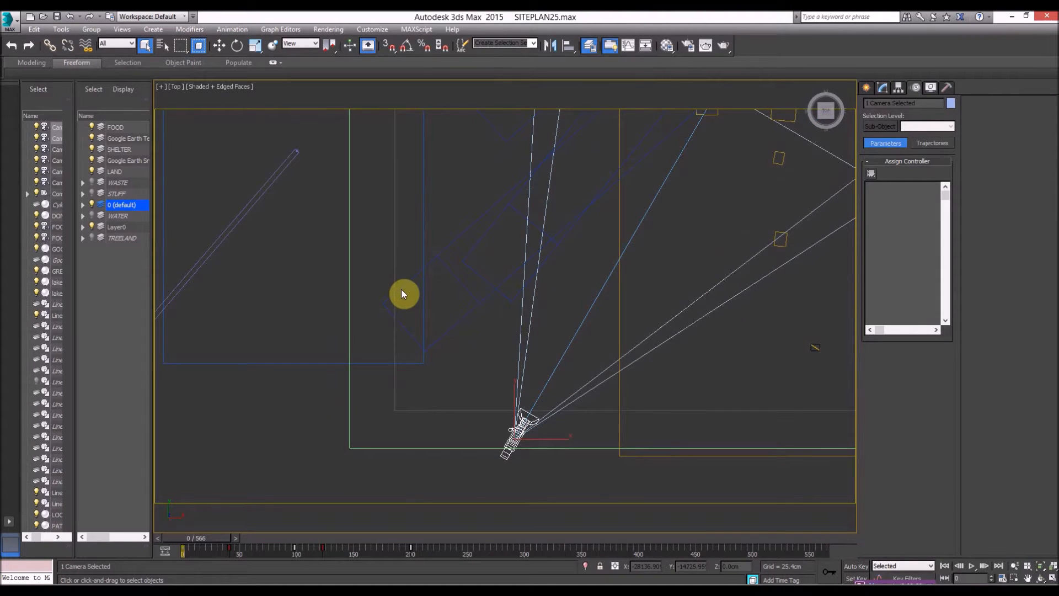
Step: Play back Camera004's existing path travel and inspect its Path Constraint in the Motion panel
{"action": "left_click", "coordinate": [972, 566]}
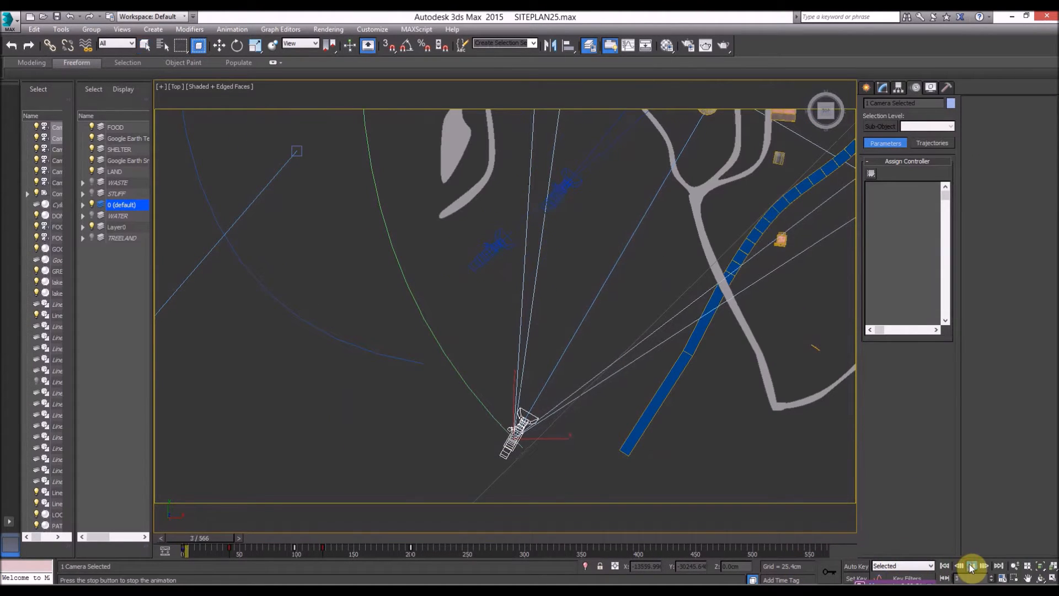
{"action": "left_click", "coordinate": [971, 566]}
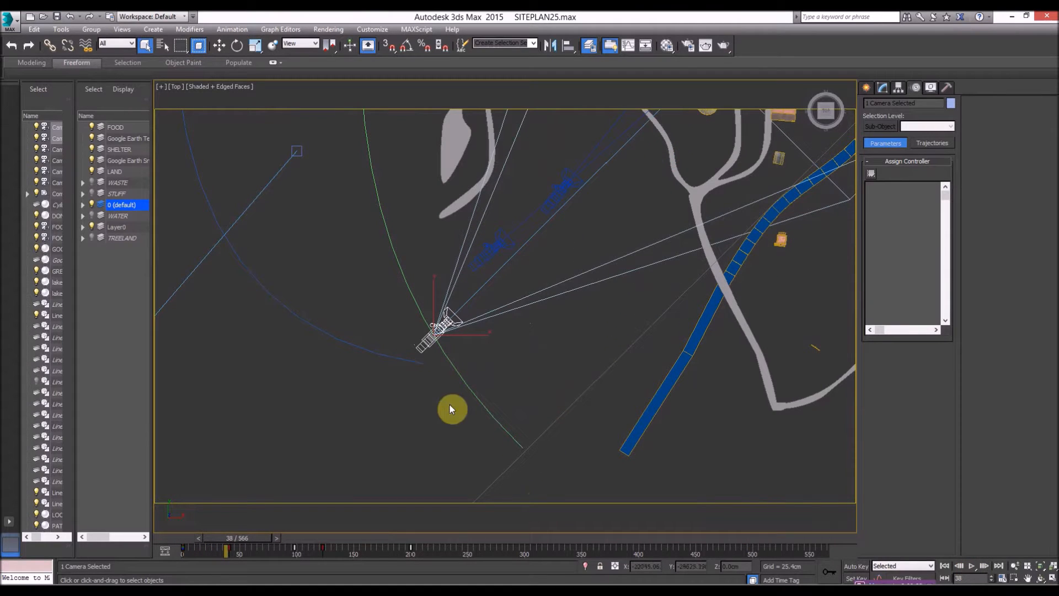
{"action": "left_click", "coordinate": [358, 439]}
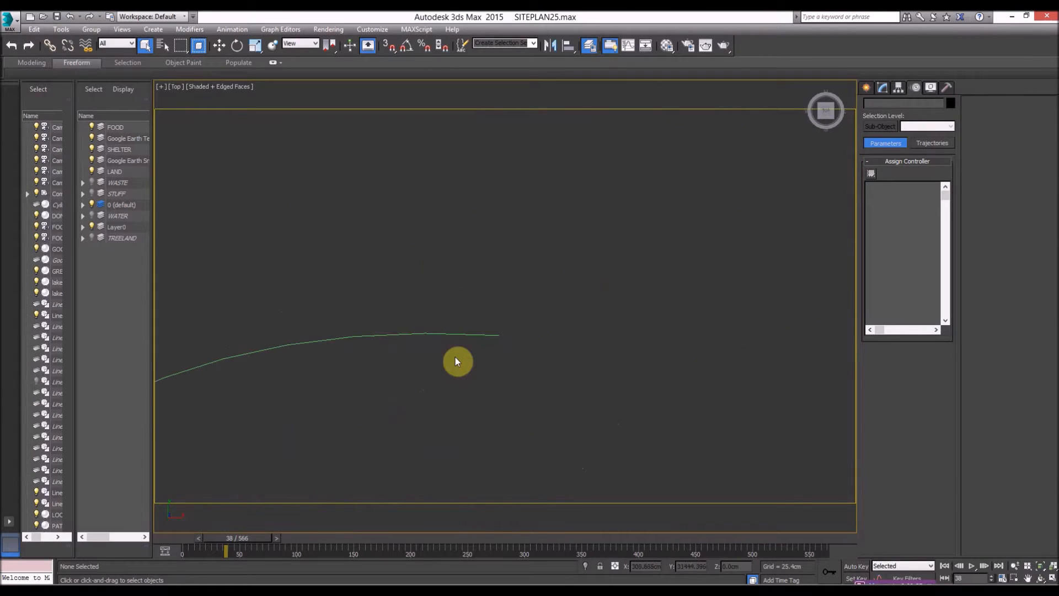
{"action": "left_click", "coordinate": [973, 566]}
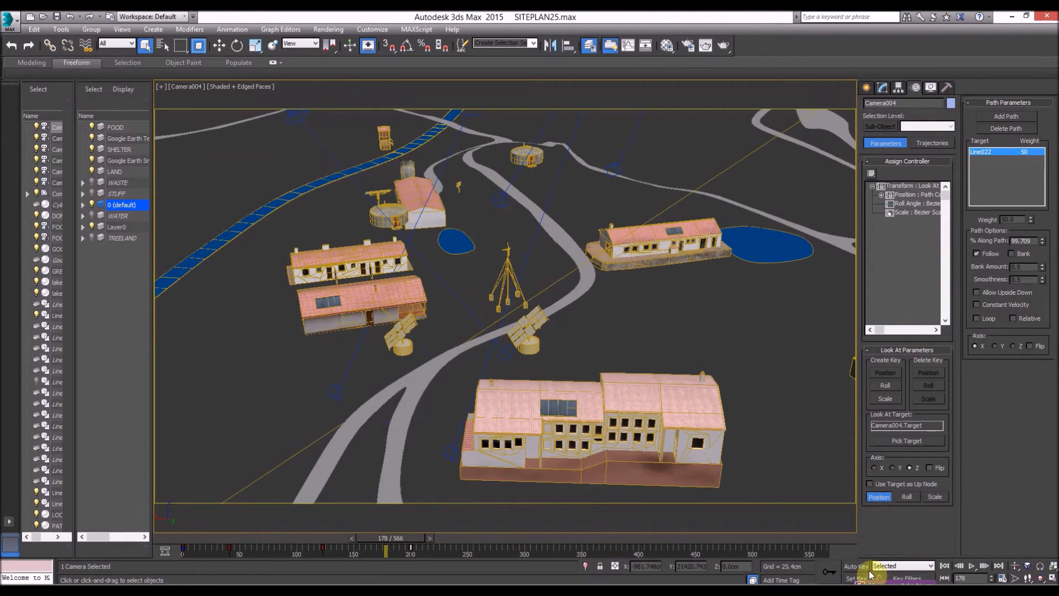
{"action": "left_click", "coordinate": [971, 565]}
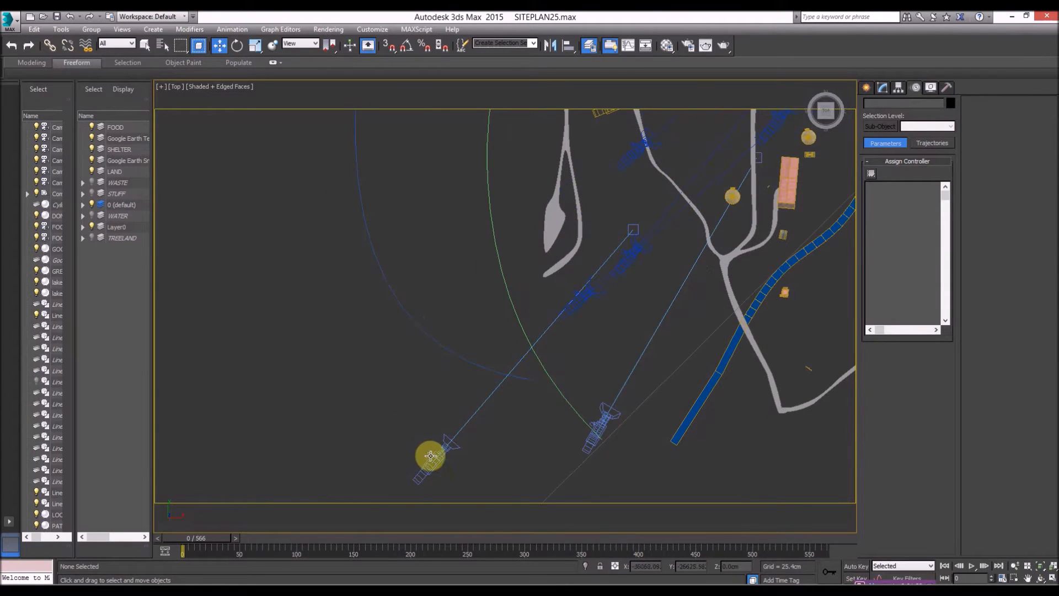
Step: Assign a Path Constraint to Camera006's Position track and begin picking its path
{"action": "left_click", "coordinate": [431, 456]}
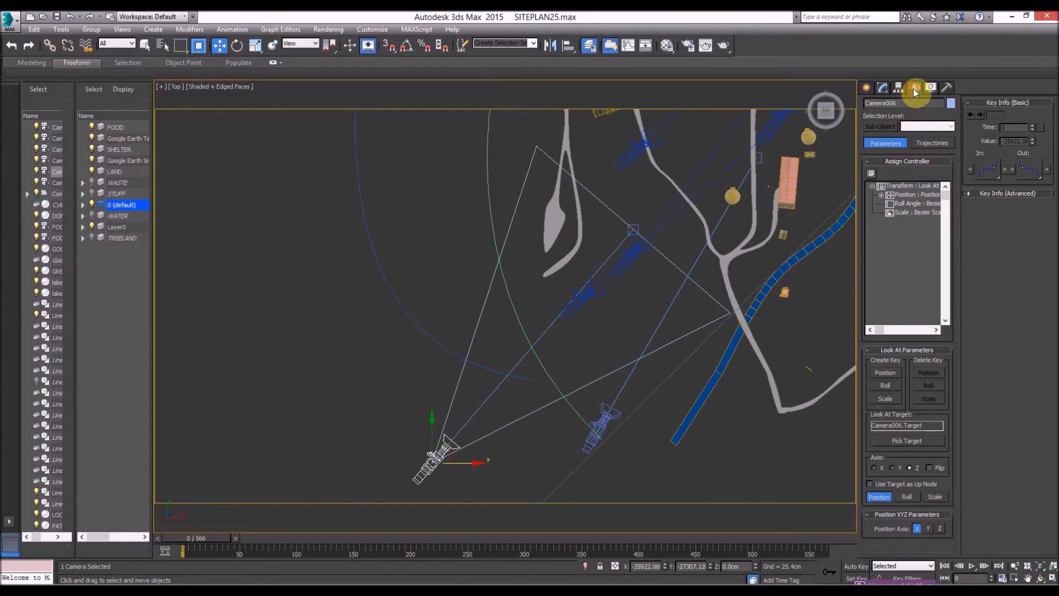
{"action": "left_click", "coordinate": [916, 88]}
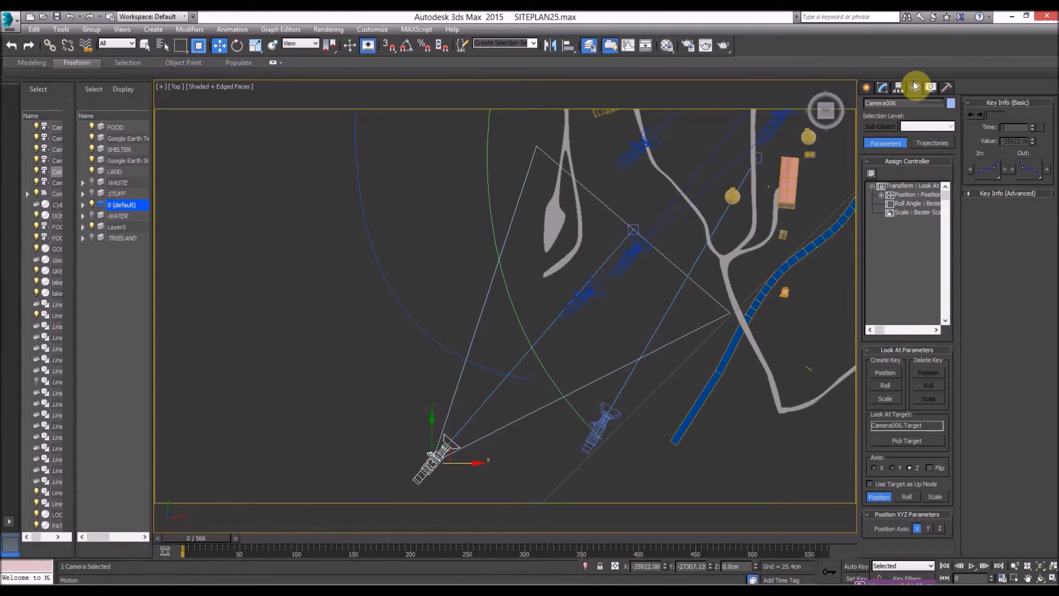
{"action": "left_click", "coordinate": [916, 194]}
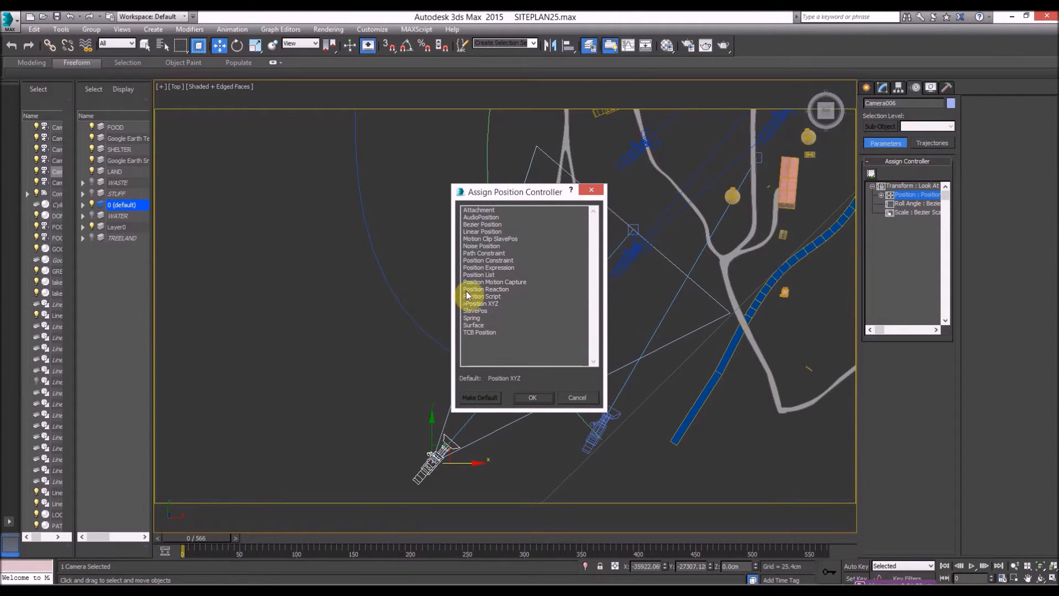
{"action": "left_click", "coordinate": [532, 397]}
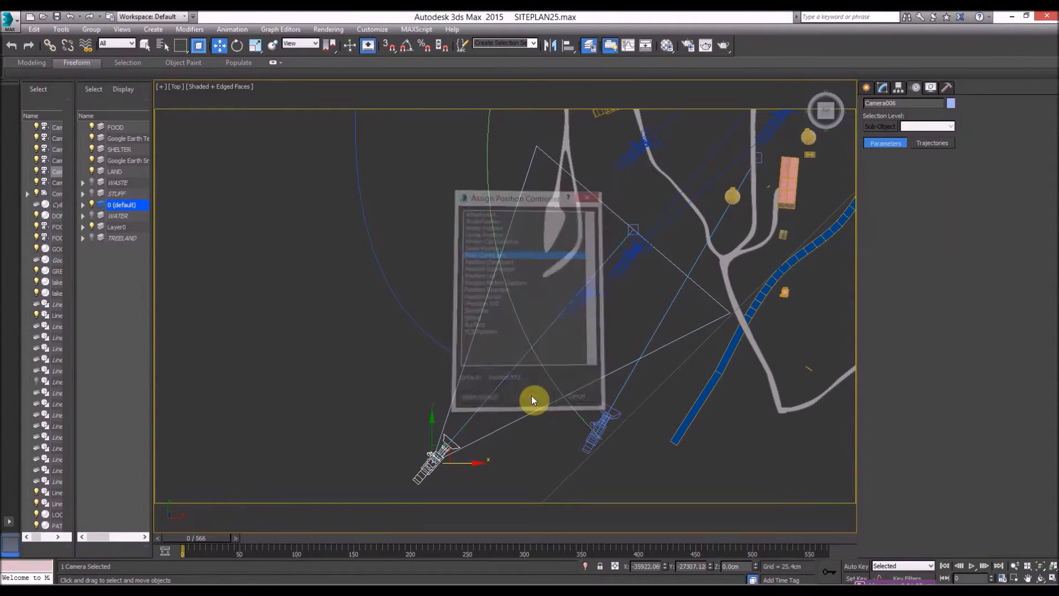
{"action": "left_click", "coordinate": [533, 398]}
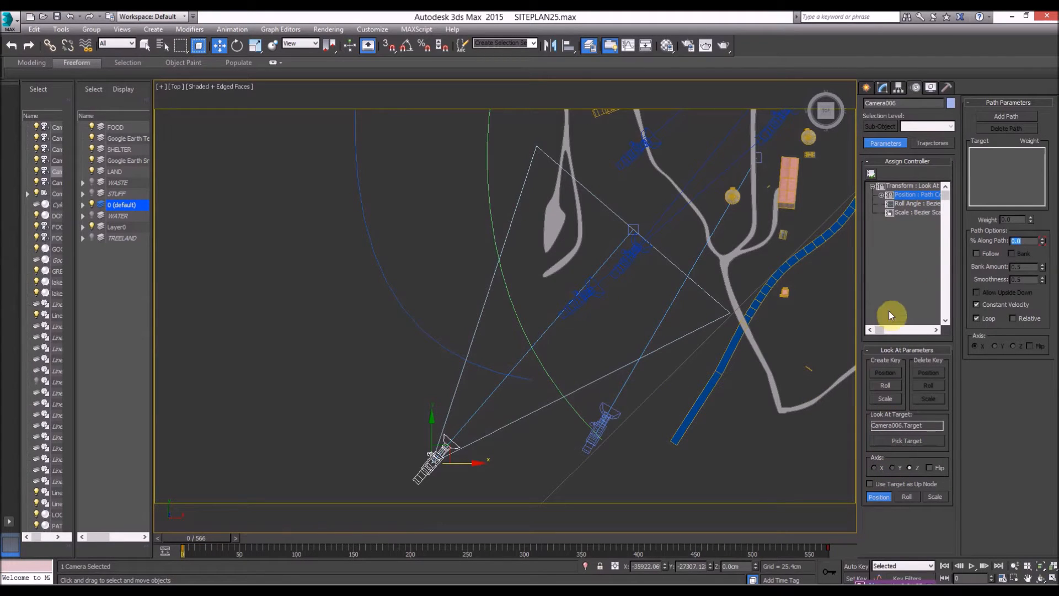
{"action": "left_click", "coordinate": [1007, 116]}
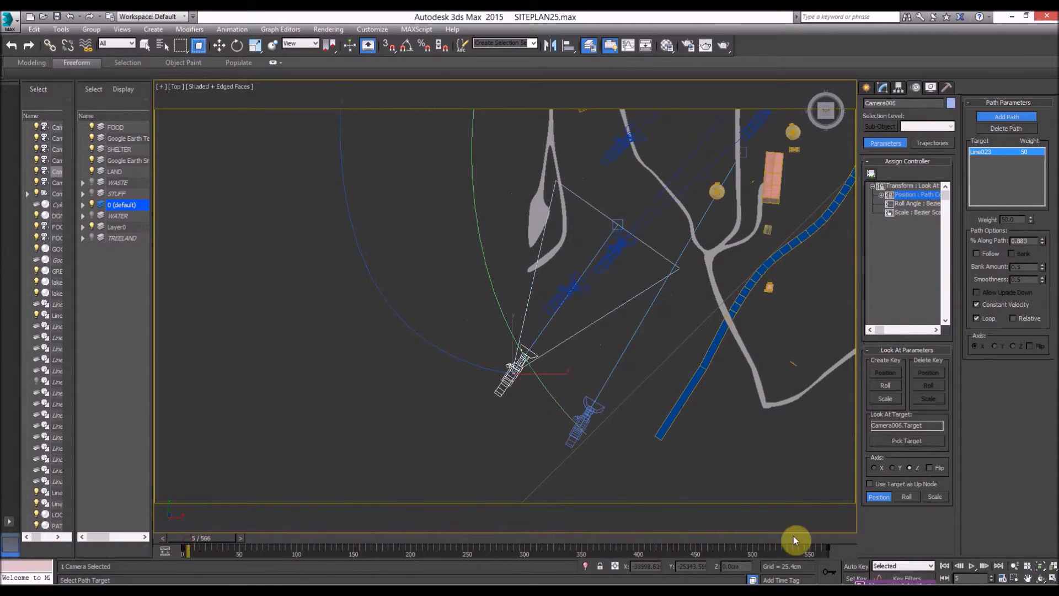
Step: Use green curve Line023 as Camera006's path, retime its end key from frame 566 to 116, and preview it
{"action": "left_click", "coordinate": [973, 566]}
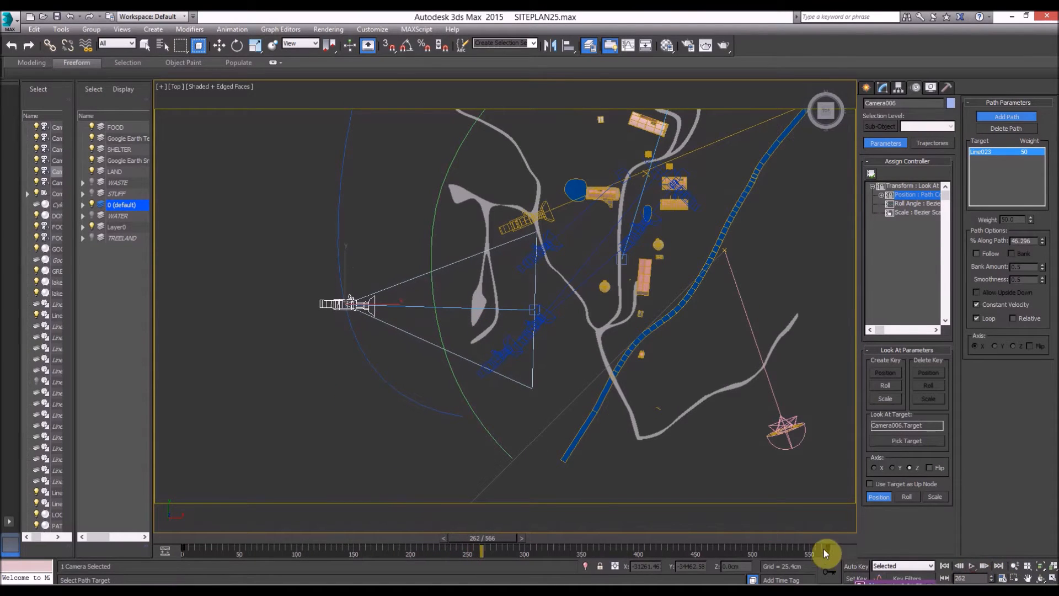
{"action": "left_click_drag", "start_coordinate": [824, 554], "coordinate": [289, 556]}
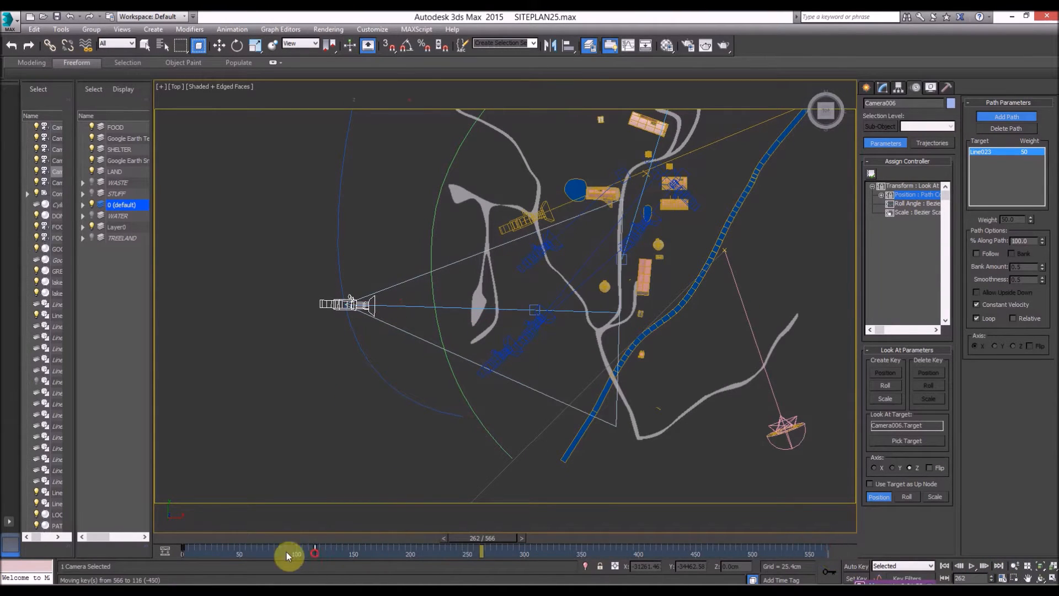
{"action": "left_click", "coordinate": [974, 566]}
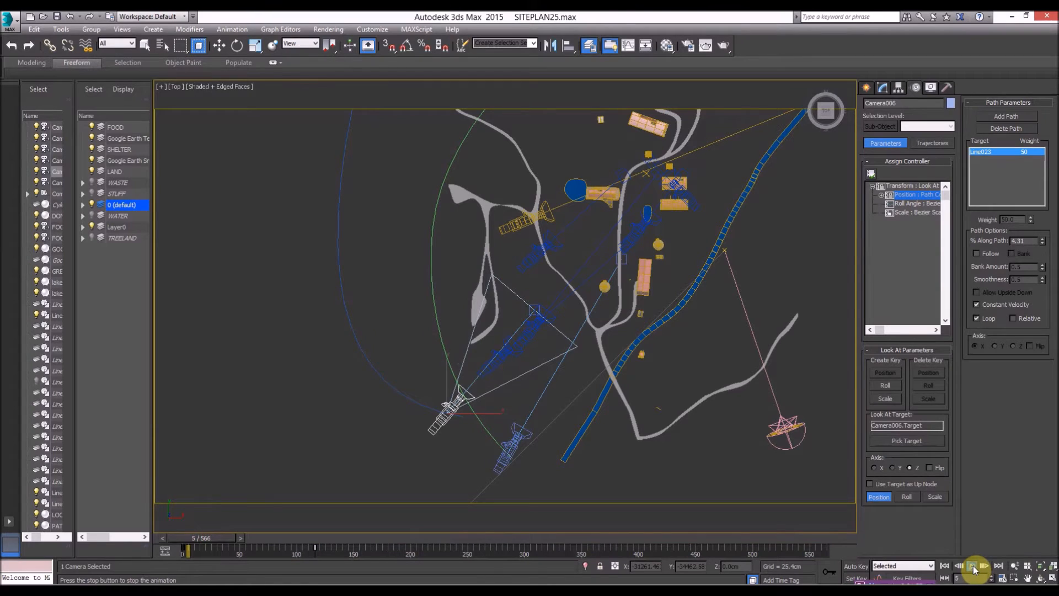
{"action": "left_click", "coordinate": [983, 566]}
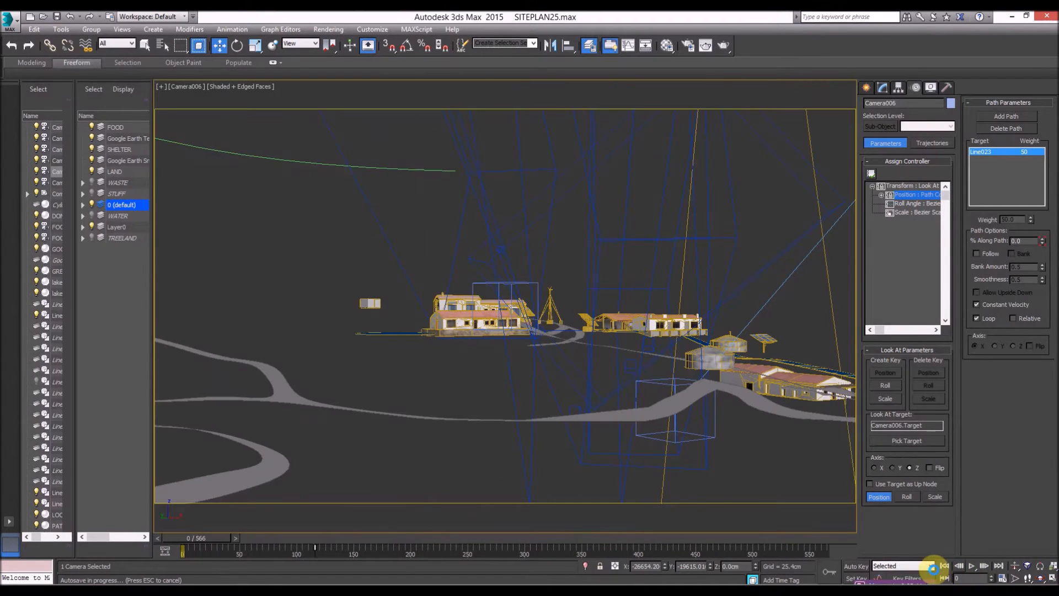
{"action": "left_click", "coordinate": [969, 566]}
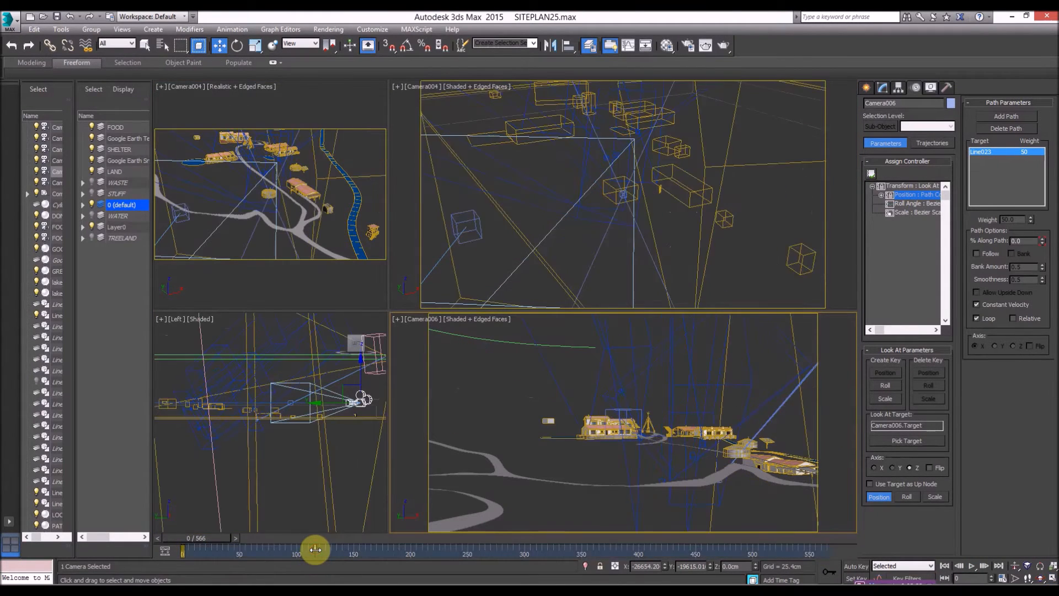
Step: Show the Mini Curve Editor below the time slider and expand Camera006's transform tracks
{"action": "right_click", "coordinate": [314, 549]}
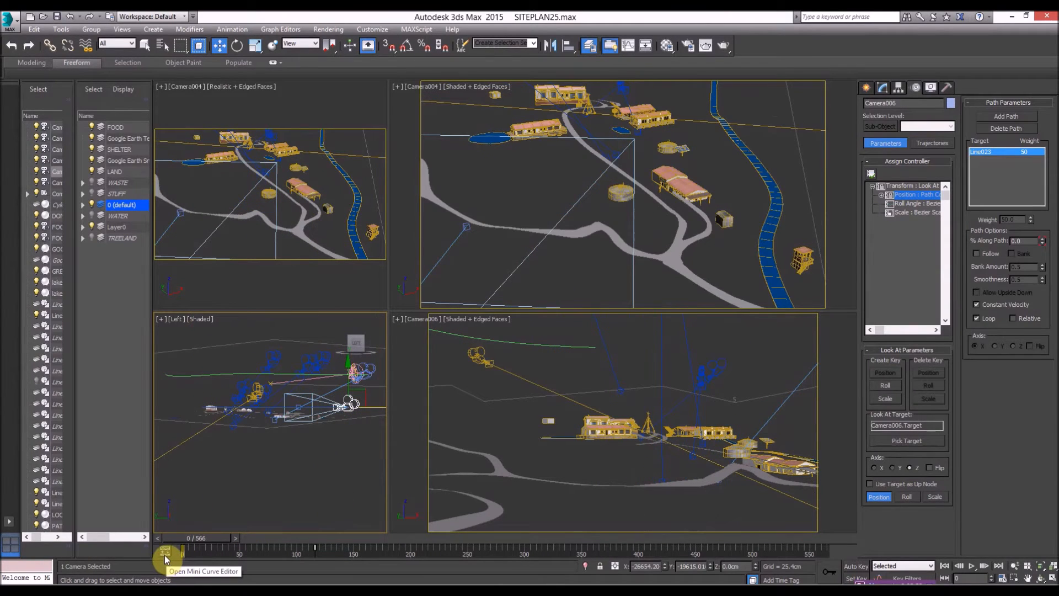
{"action": "left_click", "coordinate": [165, 554]}
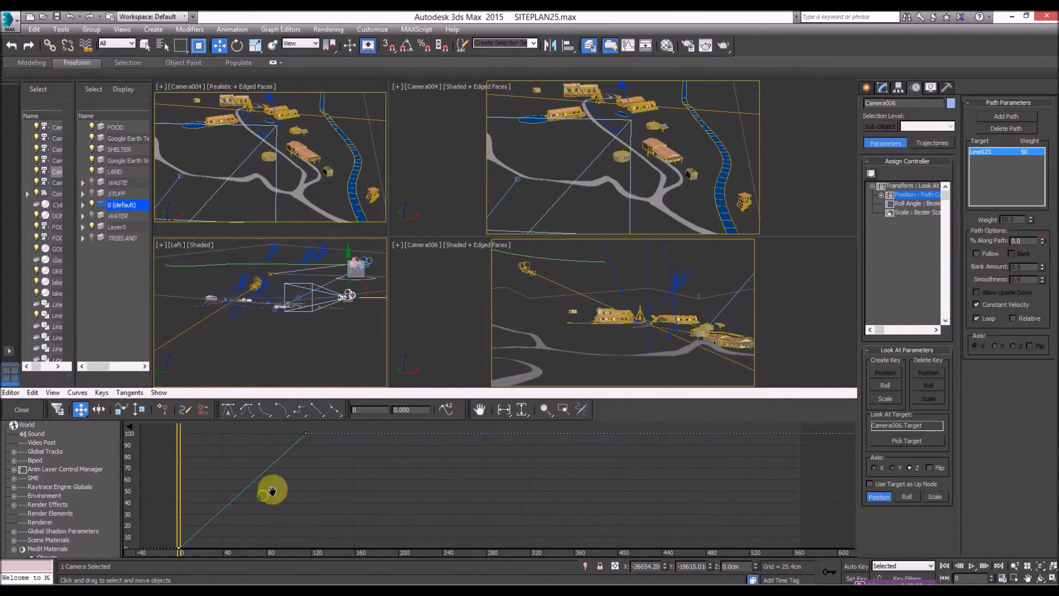
{"action": "left_click_drag", "start_coordinate": [270, 492], "coordinate": [338, 449]}
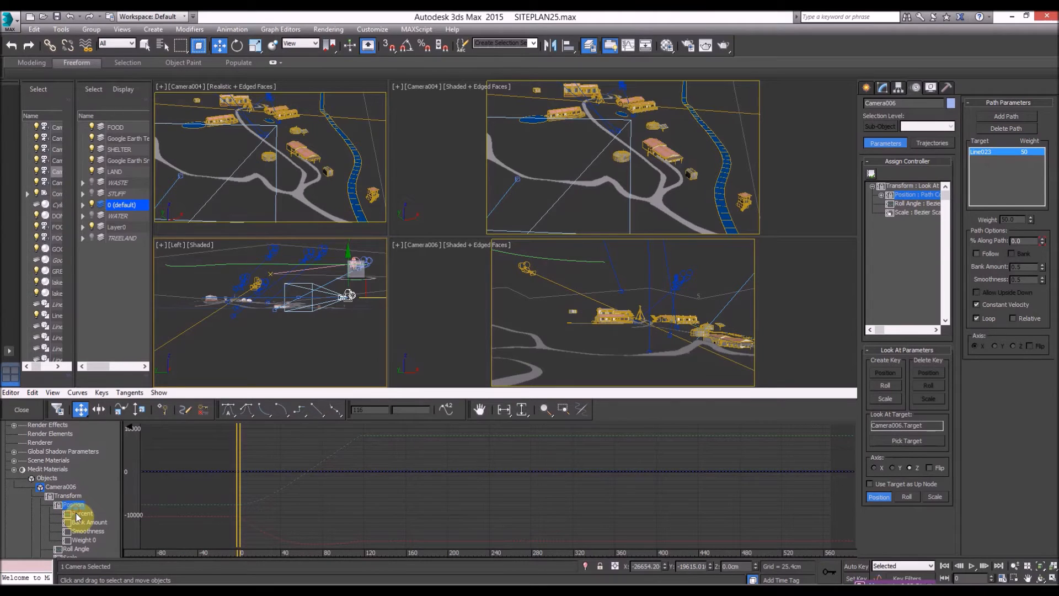
Step: Give Camera006's Percent track a Bezier Float controller so the curve eases in and out
{"action": "right_click", "coordinate": [74, 513]}
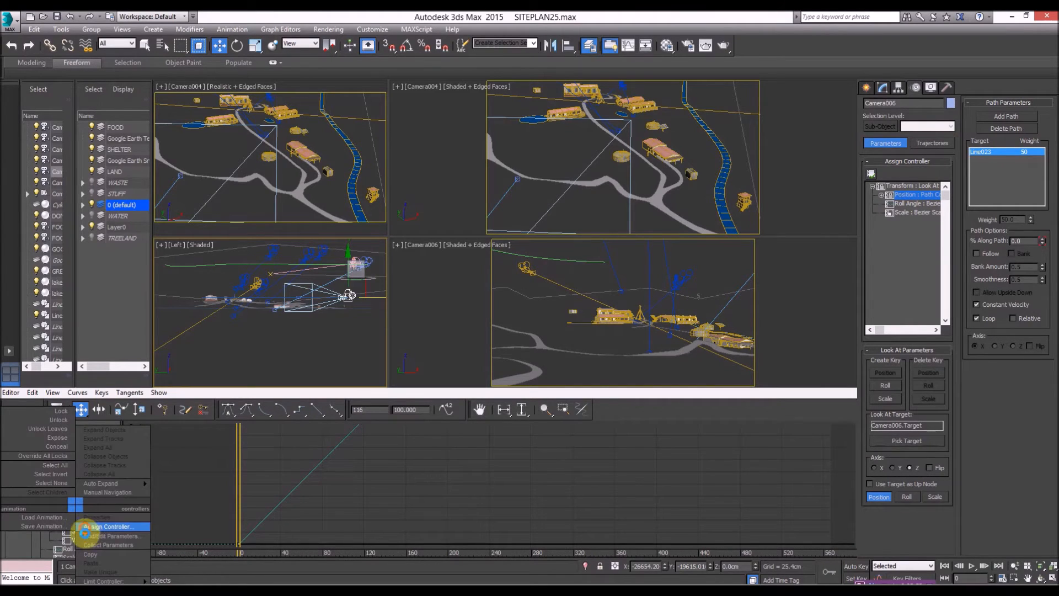
{"action": "left_click", "coordinate": [111, 527]}
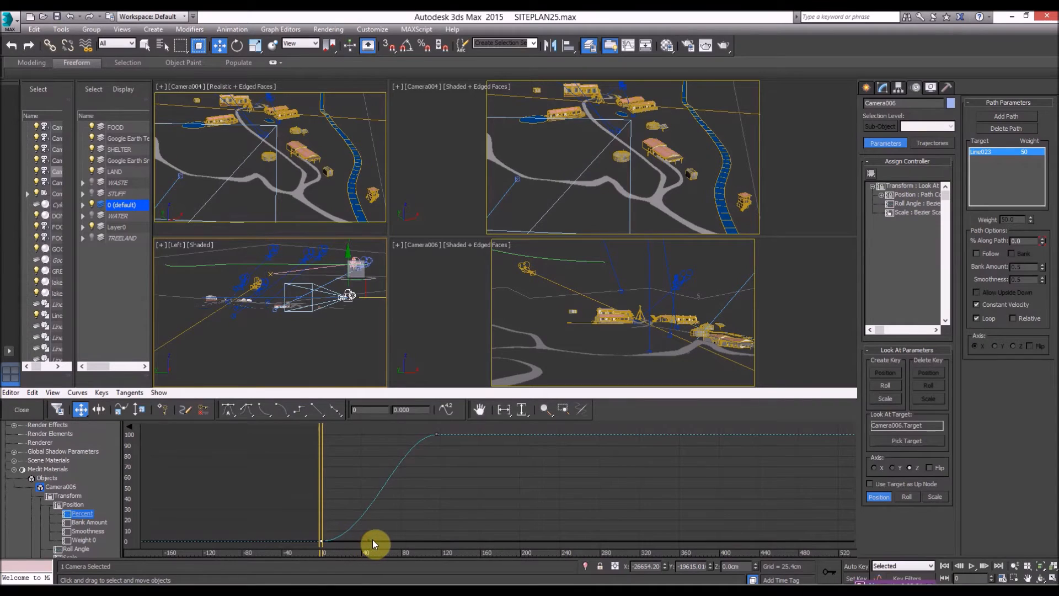
{"action": "left_click_drag", "start_coordinate": [376, 544], "coordinate": [438, 432]}
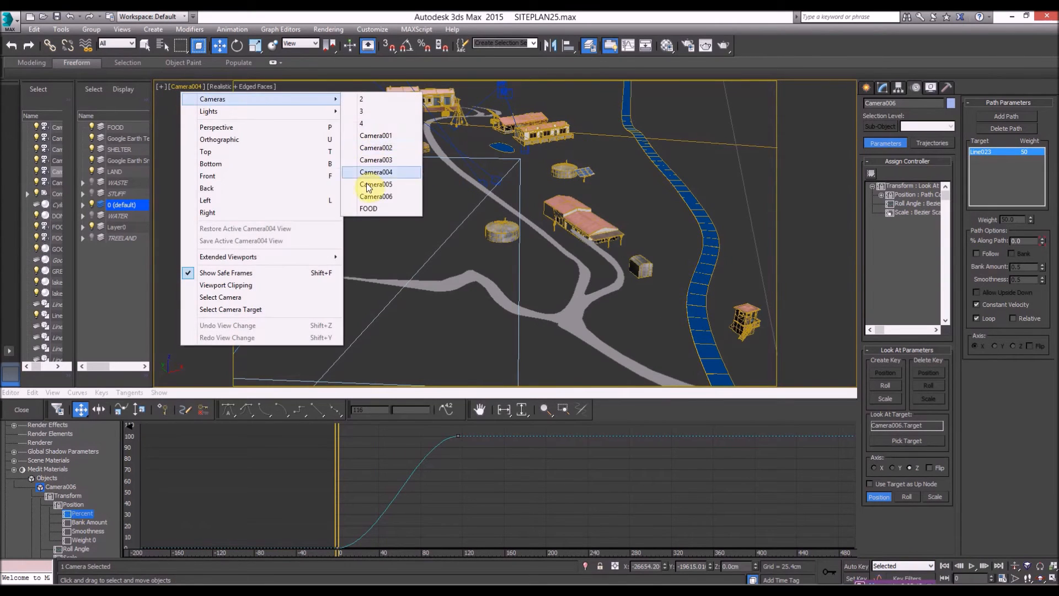
Step: Look through Camera006 in the enlarged viewport and play its eased move along the path
{"action": "left_click", "coordinate": [375, 196]}
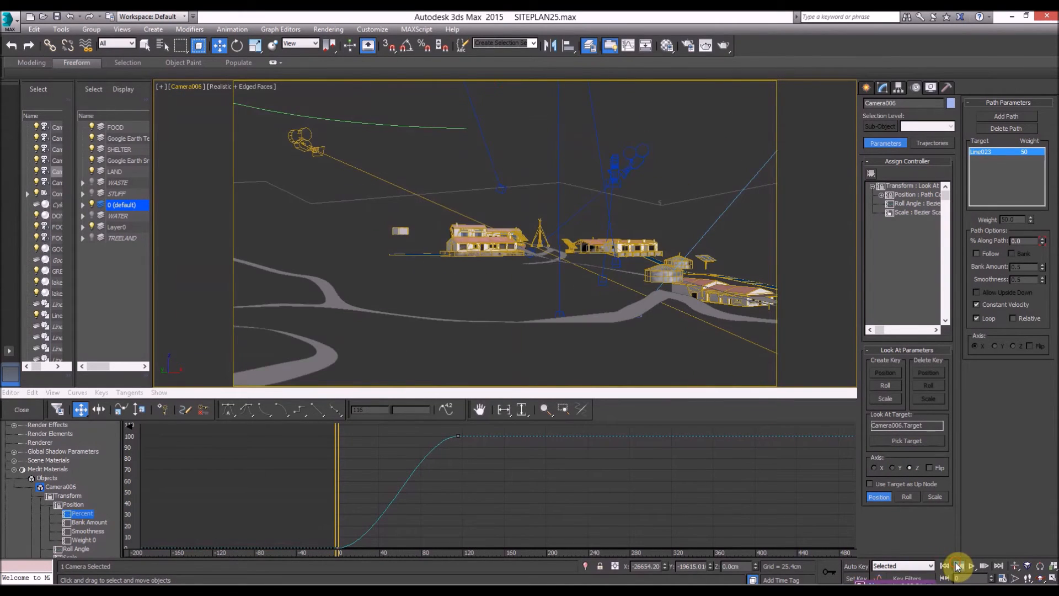
{"action": "left_click", "coordinate": [977, 567]}
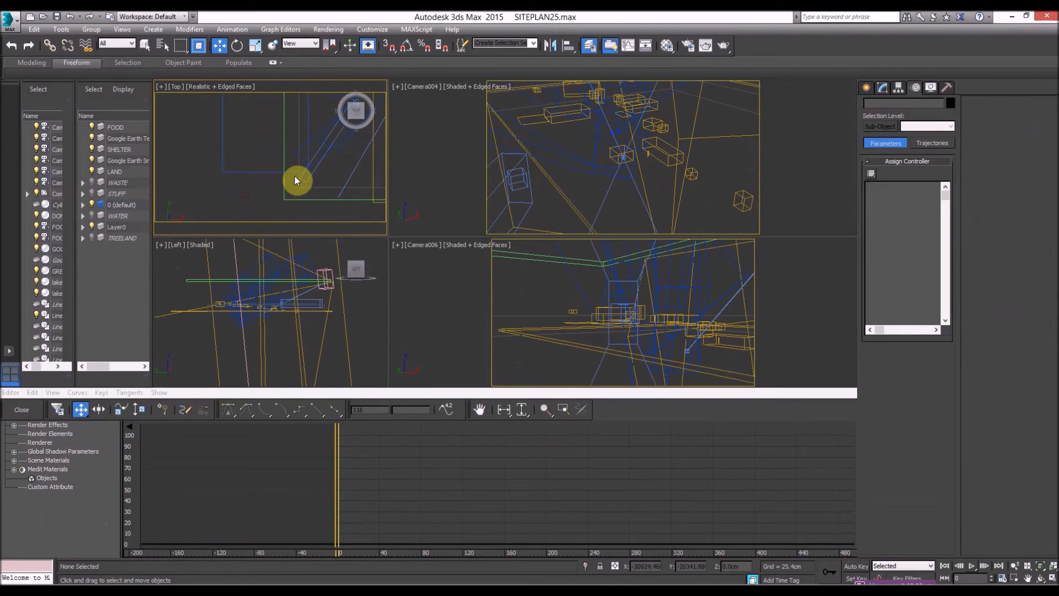
Step: Reassign a Path Constraint as Camera006's position controller, keeping Line023 as the target
{"action": "left_click", "coordinate": [917, 89]}
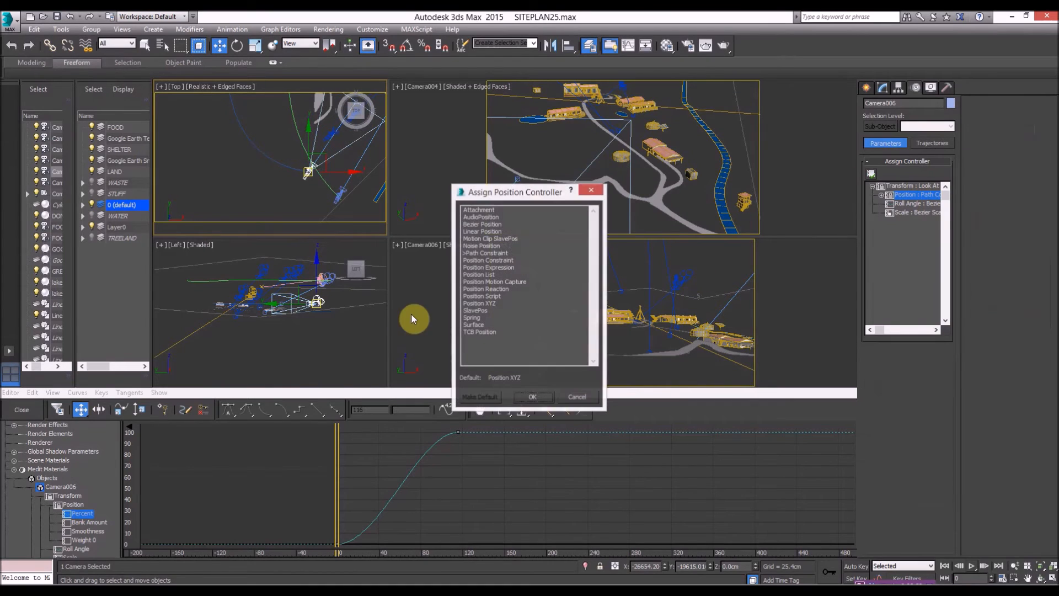
{"action": "left_click", "coordinate": [481, 245]}
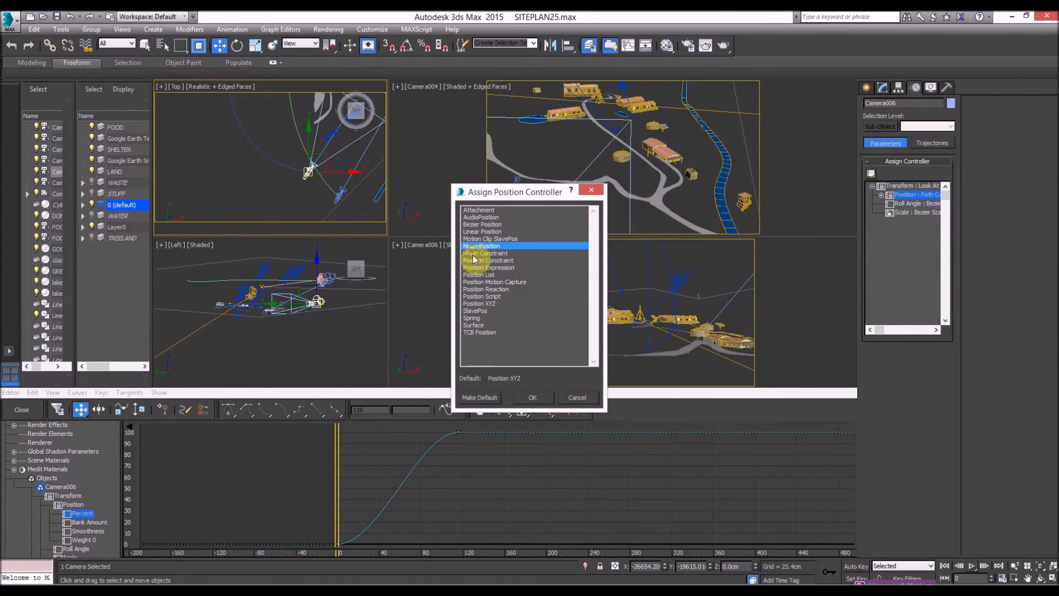
{"action": "left_click", "coordinate": [488, 252]}
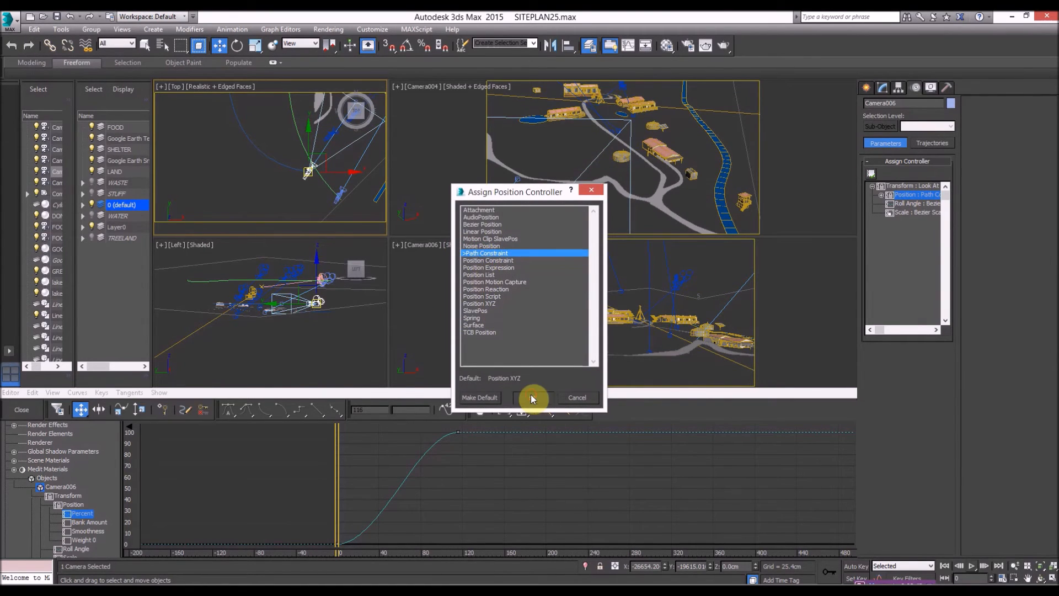
{"action": "left_click", "coordinate": [534, 398]}
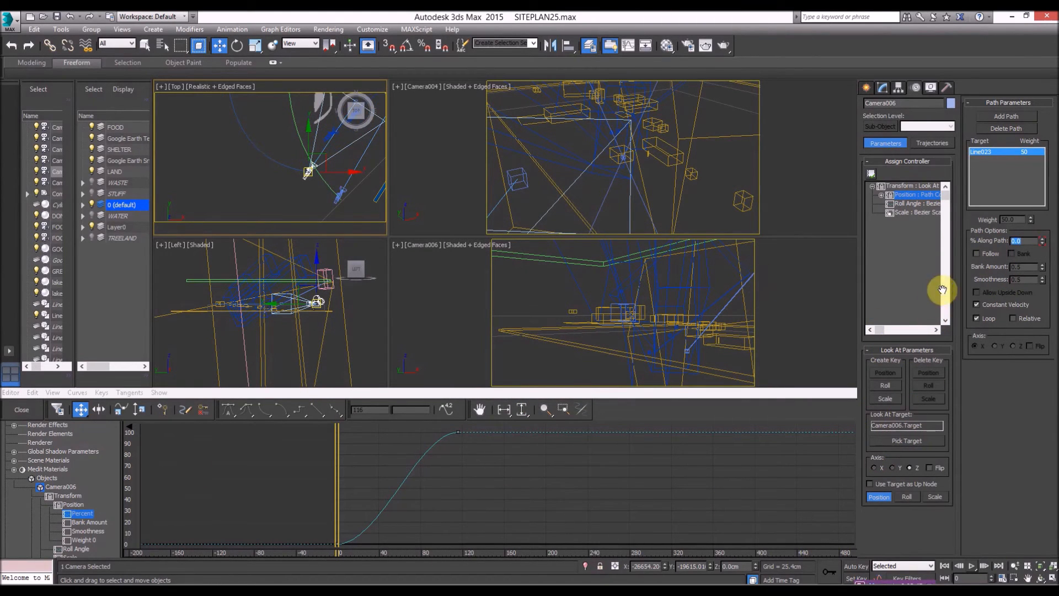
{"action": "left_click", "coordinate": [1007, 115]}
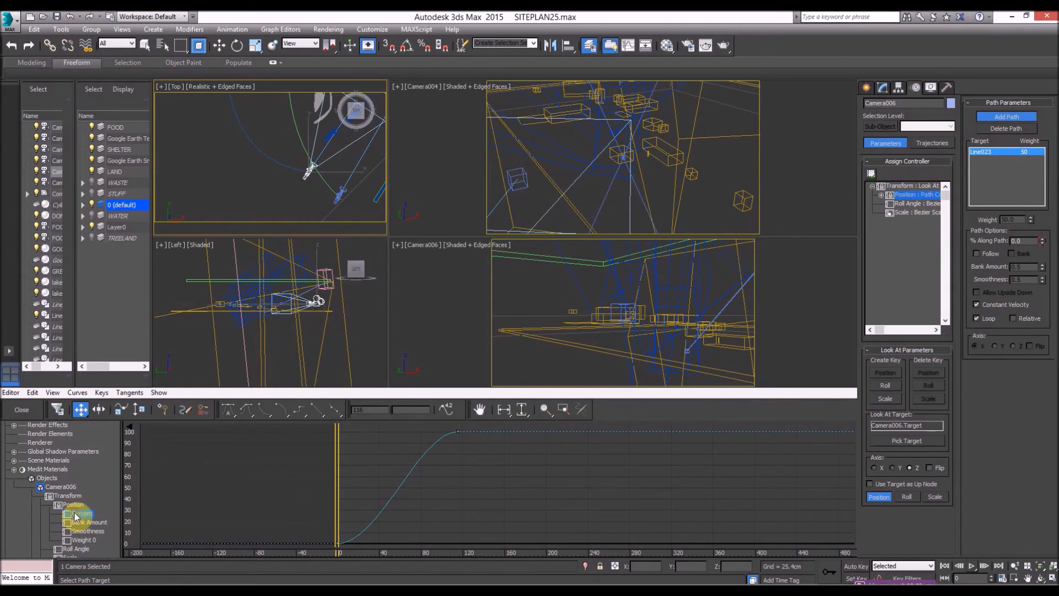
Step: Set Camera006's Percent track to a Bezier Float controller for eased motion
{"action": "left_click", "coordinate": [81, 514]}
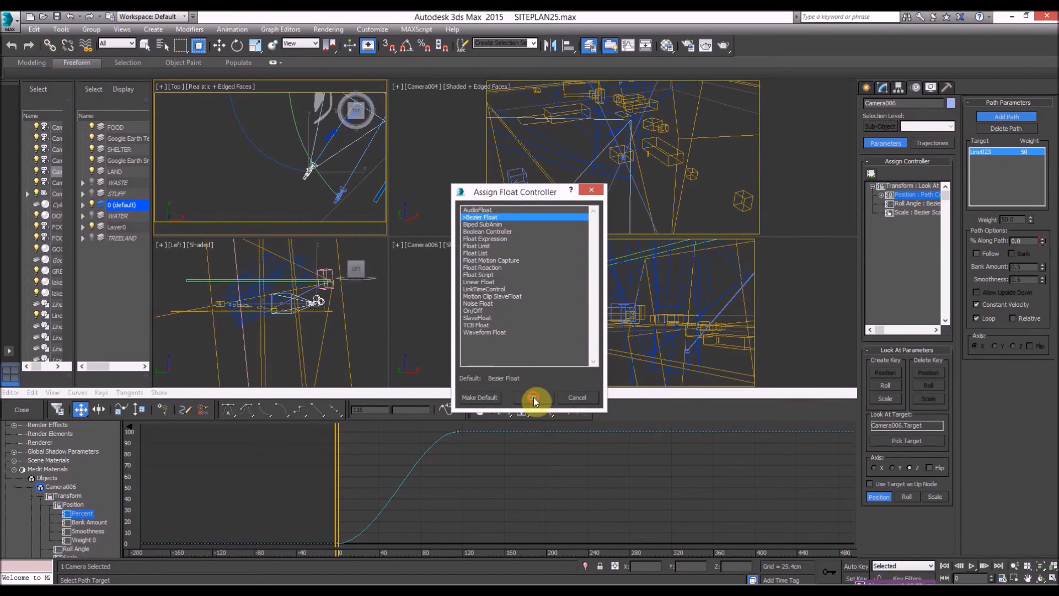
{"action": "left_click", "coordinate": [534, 397]}
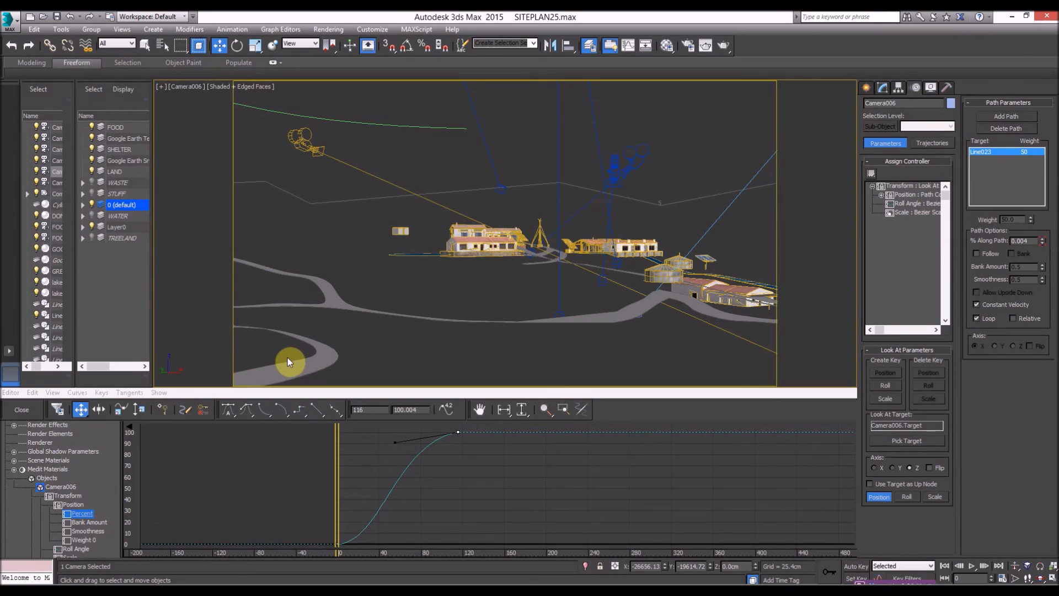
{"action": "mouse_move", "coordinate": [277, 366]}
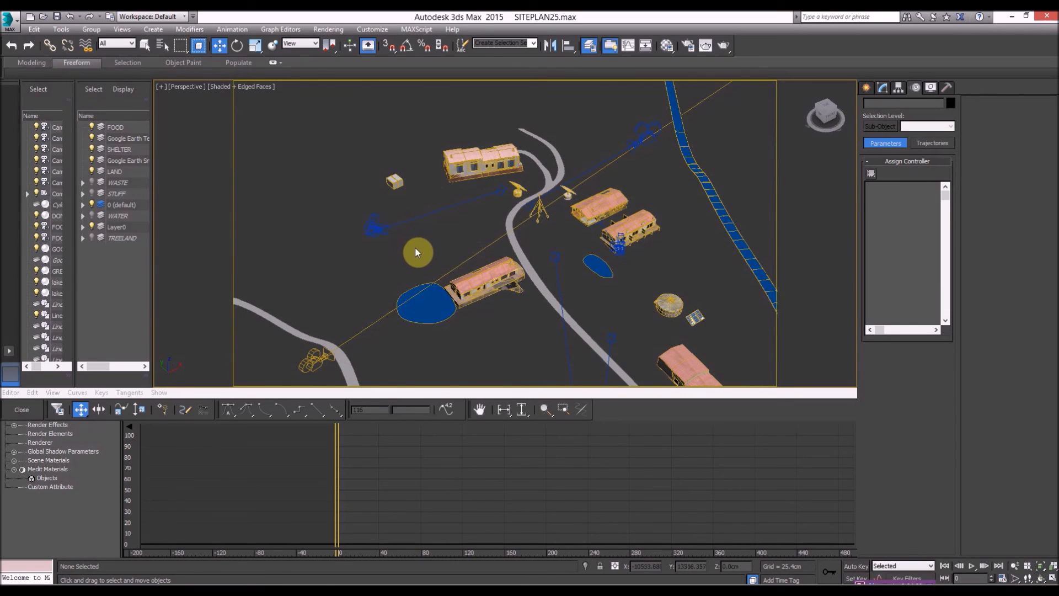
{"action": "mouse_move", "coordinate": [424, 255]}
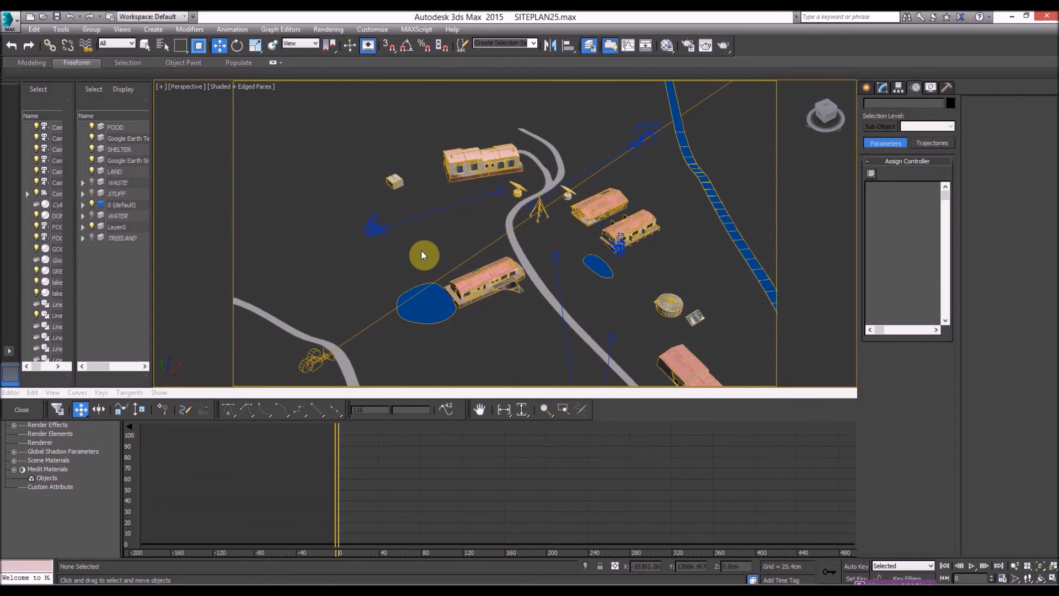